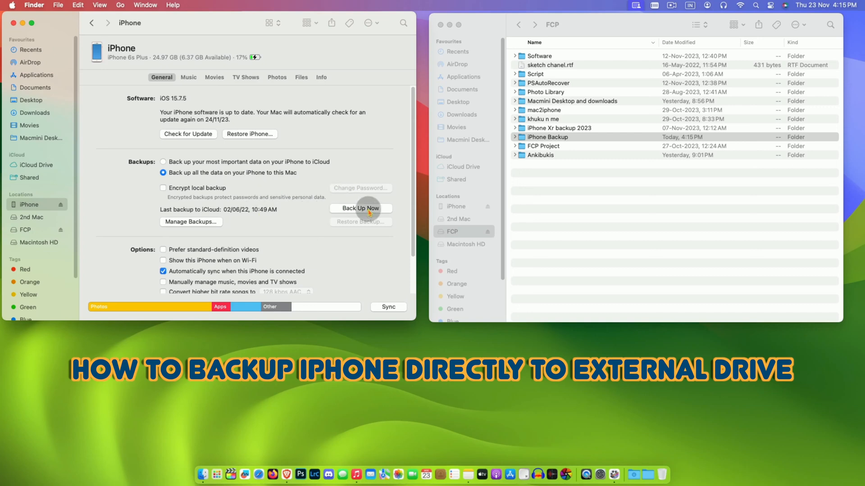
Start a Back Up Now of all the iPhone's data to this Mac
{"action": "left_click", "coordinate": [360, 208]}
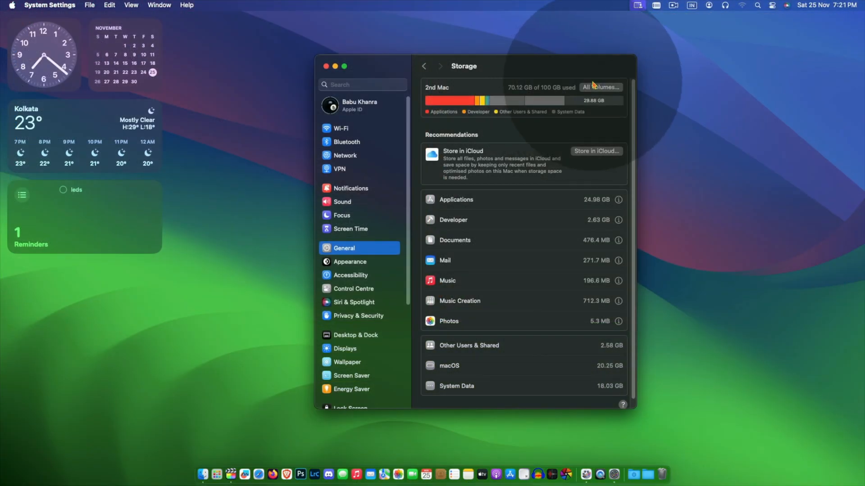
{"action": "left_click", "coordinate": [599, 87]}
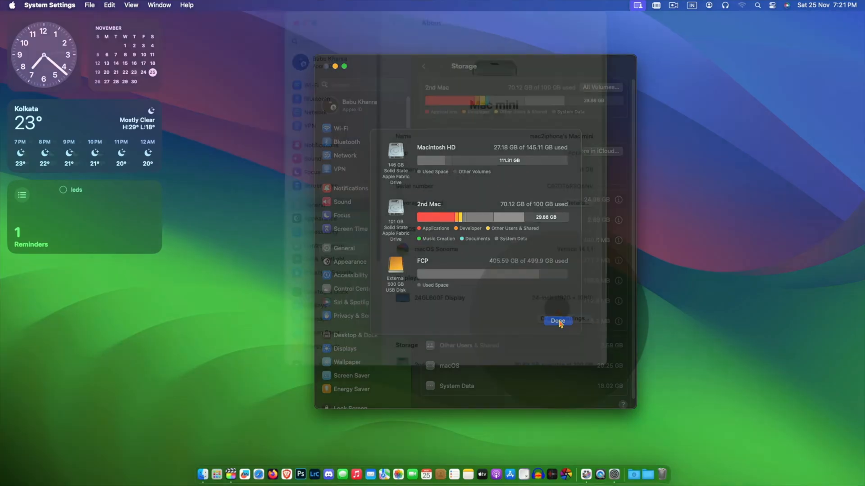
{"action": "left_click", "coordinate": [557, 321]}
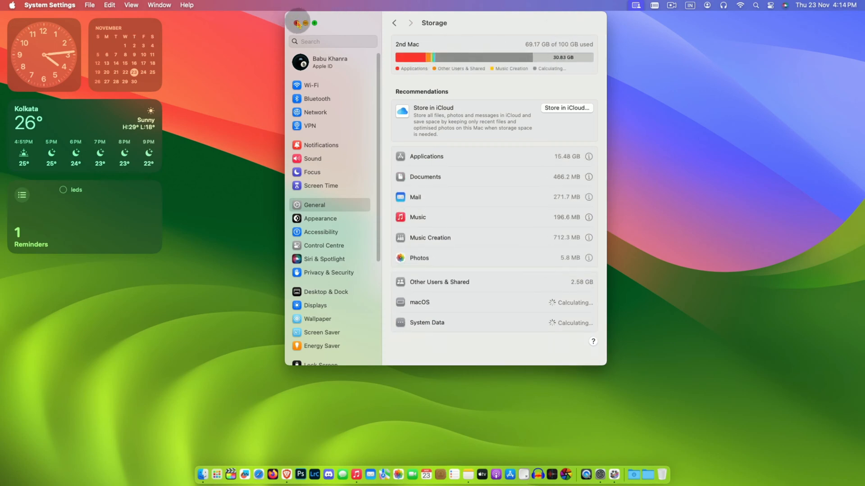
Close System Settings, show the iPhone's Finder page, and open a second Finder window
{"action": "left_click", "coordinate": [298, 23]}
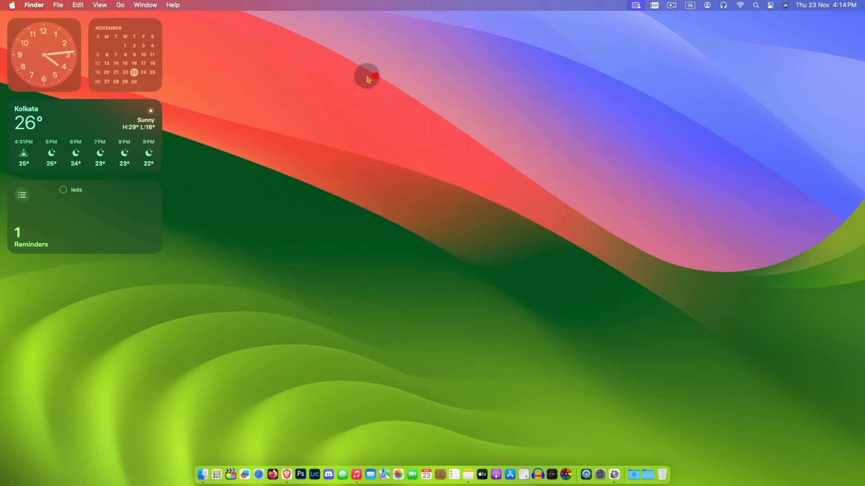
{"action": "left_click", "coordinate": [203, 475]}
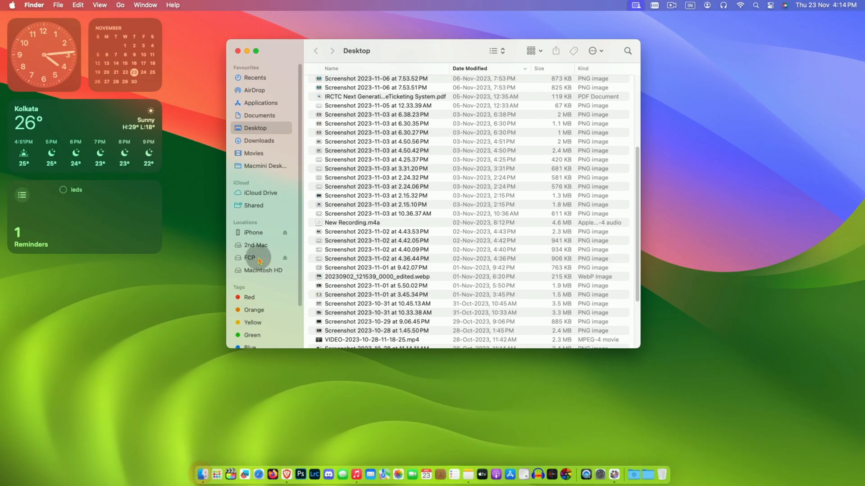
{"action": "left_click", "coordinate": [253, 232]}
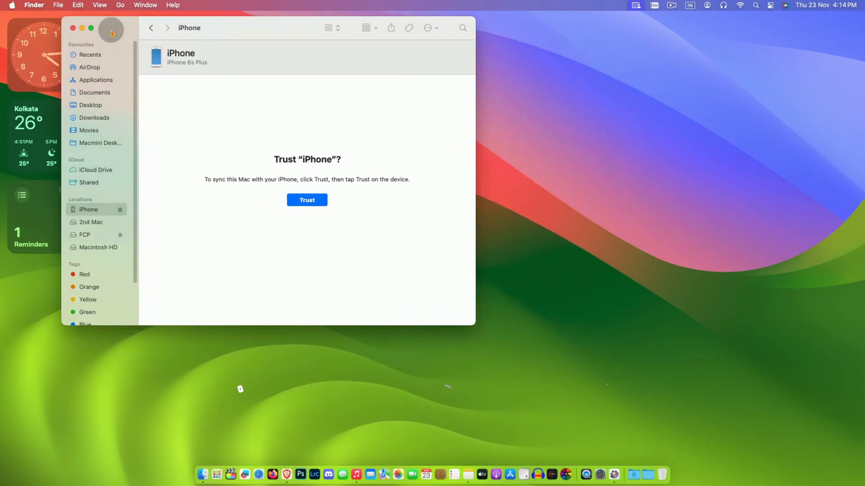
{"action": "left_click", "coordinate": [57, 5]}
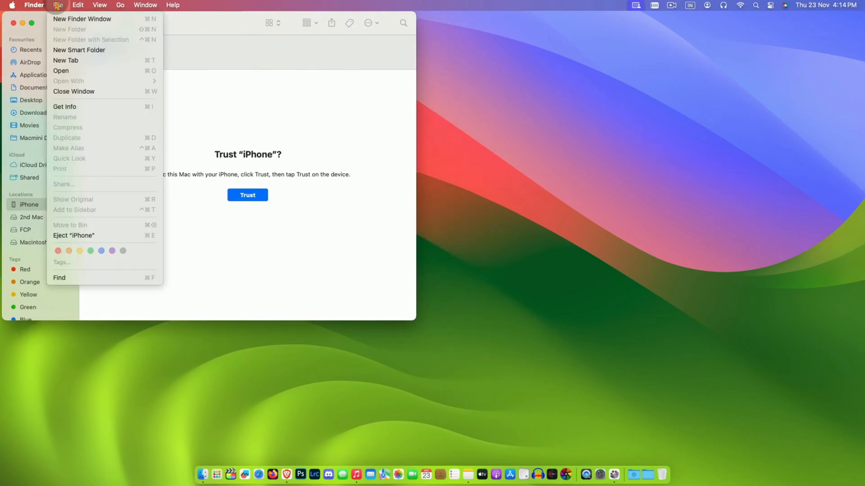
{"action": "mouse_move", "coordinate": [82, 26]}
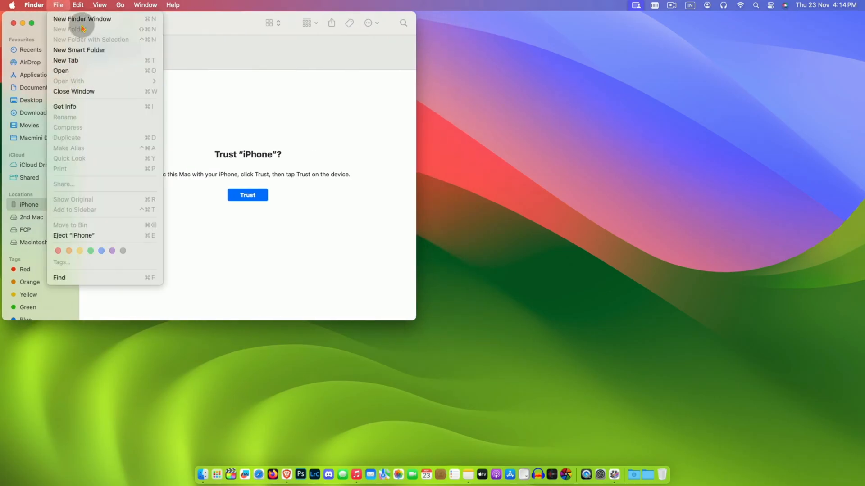
{"action": "left_click", "coordinate": [82, 19]}
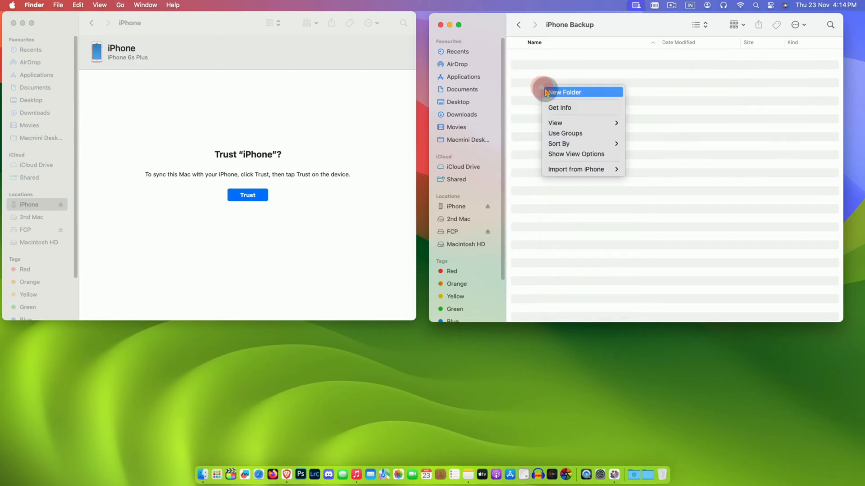
Make a 'Backup' folder inside iPhone Backup, then go back to the FCP drive
{"action": "left_click", "coordinate": [563, 92]}
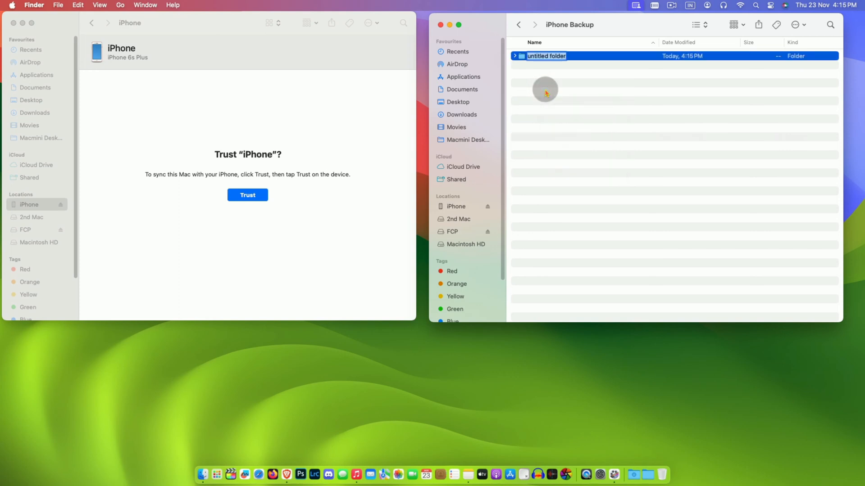
{"action": "type", "text": "Backup"}
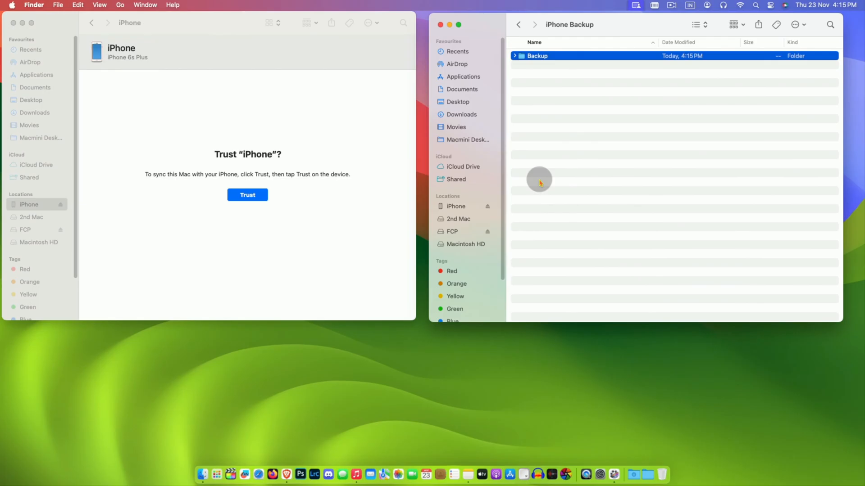
{"action": "left_click", "coordinate": [518, 24]}
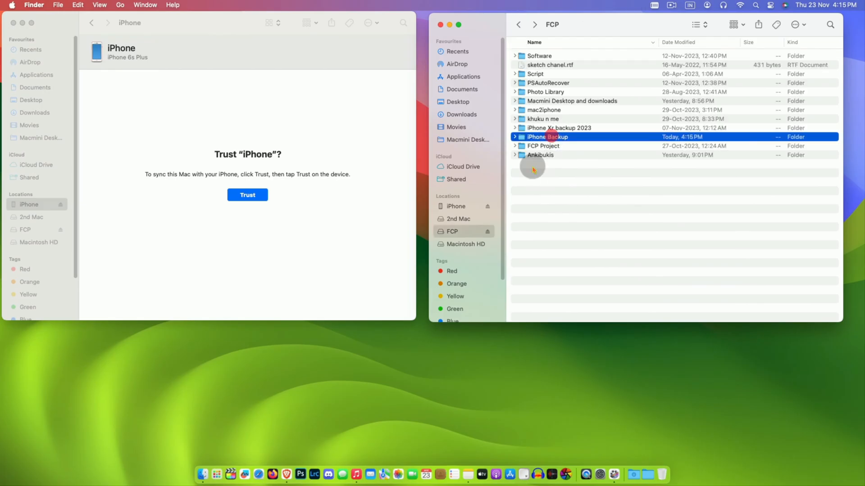
Trust the iPhone, back it up locally, then delete that backup in Manage Backups
{"action": "left_click", "coordinate": [248, 195]}
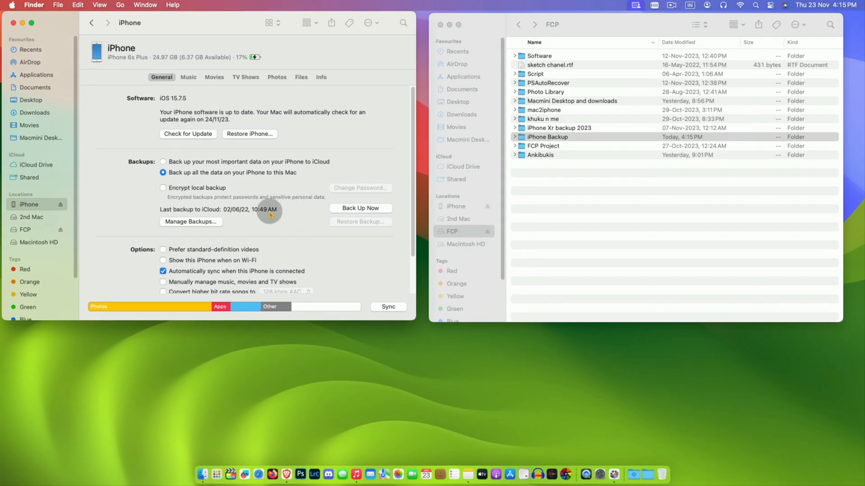
{"action": "left_click", "coordinate": [360, 211]}
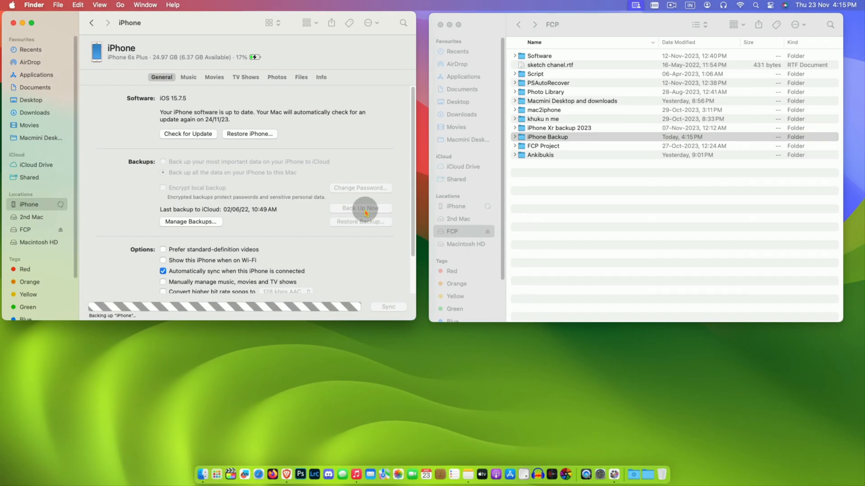
{"action": "mouse_move", "coordinate": [289, 215]}
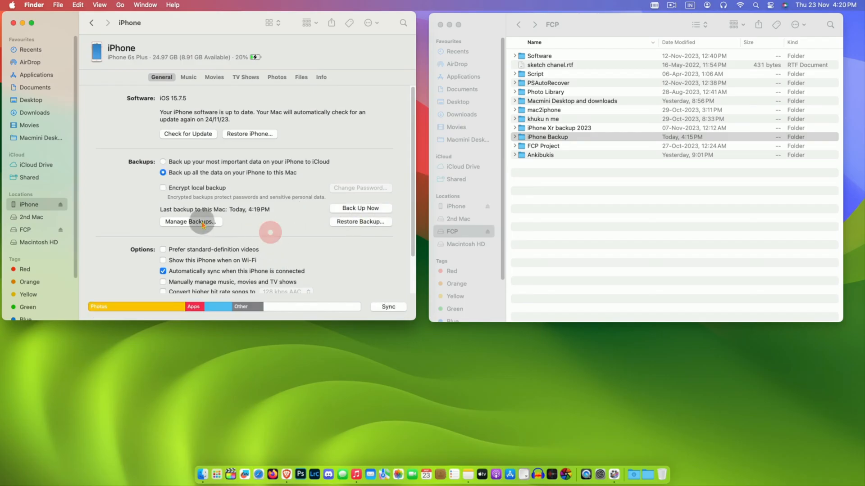
{"action": "left_click", "coordinate": [190, 221]}
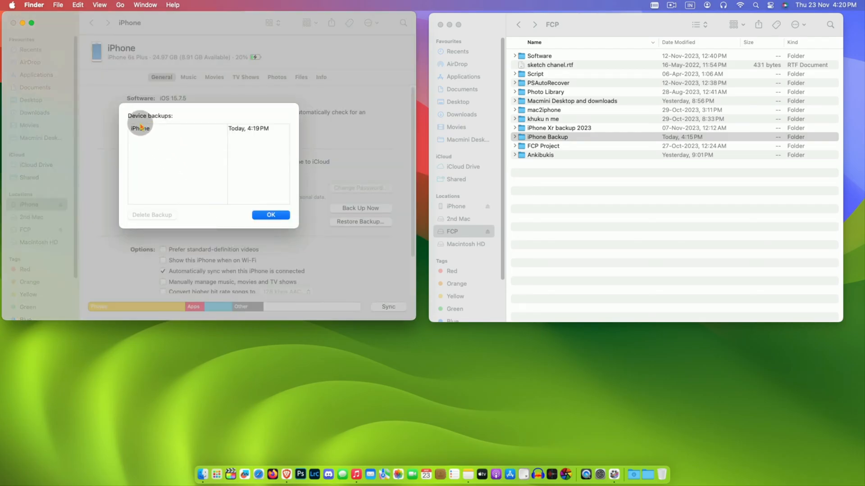
{"action": "right_click", "coordinate": [140, 128]}
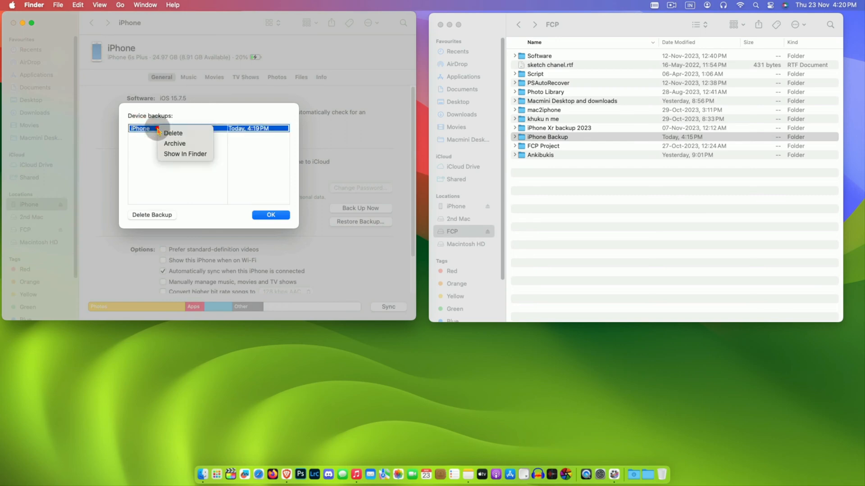
{"action": "left_click", "coordinate": [173, 133]}
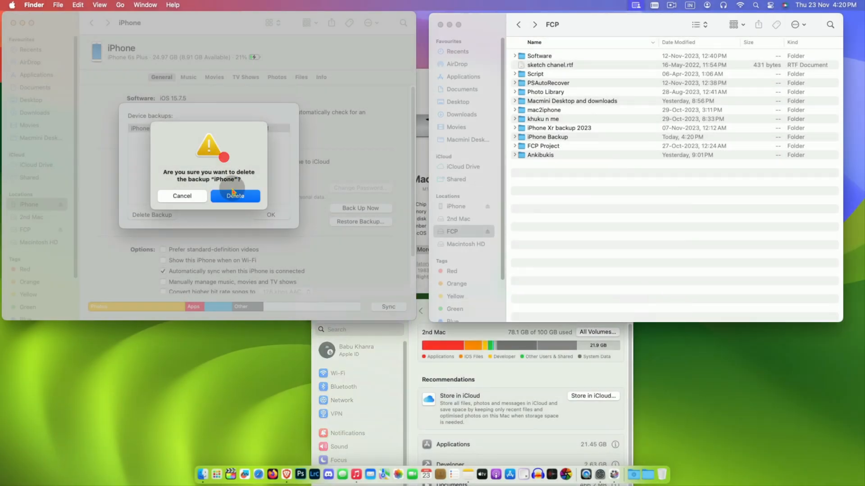
{"action": "left_click", "coordinate": [235, 196]}
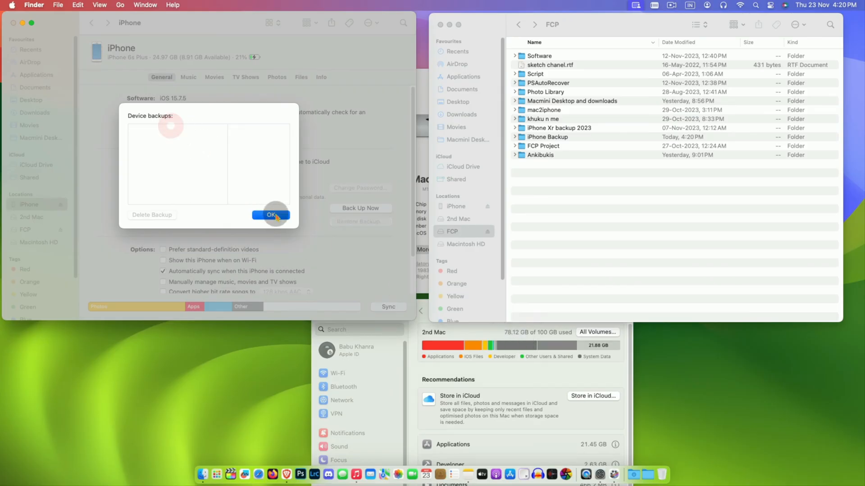
{"action": "left_click", "coordinate": [270, 214]}
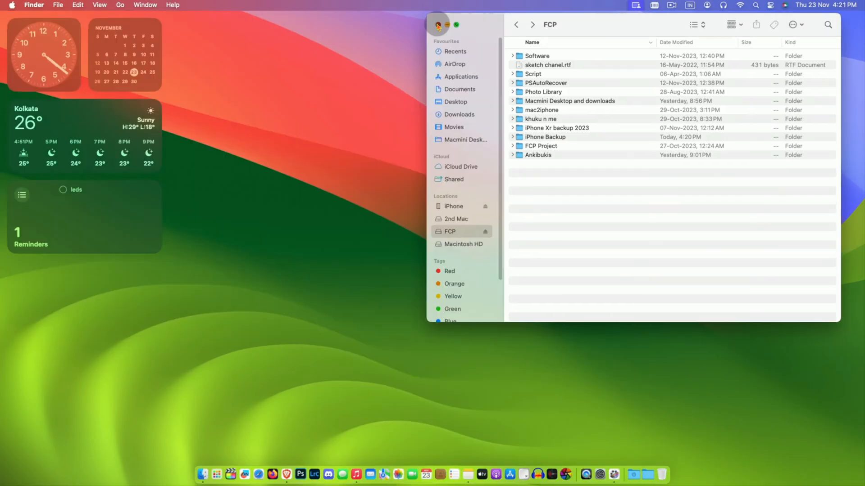
Close the FCP drive window and go to the ~/Library folder
{"action": "left_click", "coordinate": [437, 25]}
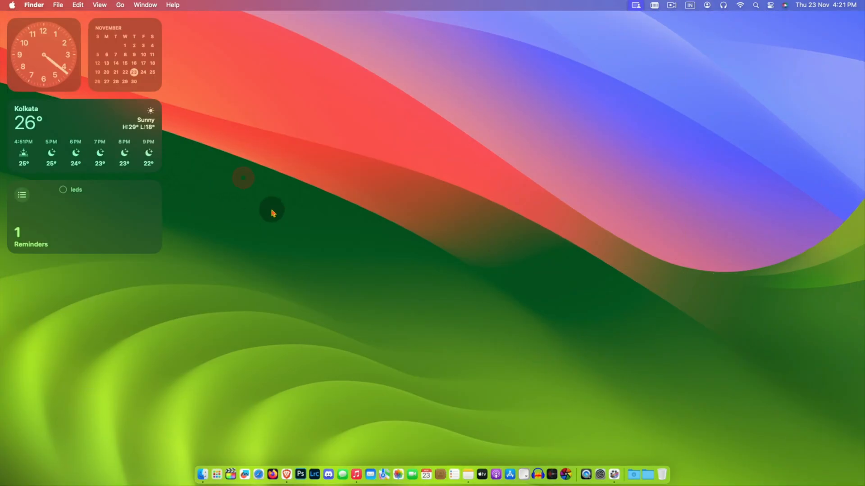
{"action": "left_click", "coordinate": [120, 4]}
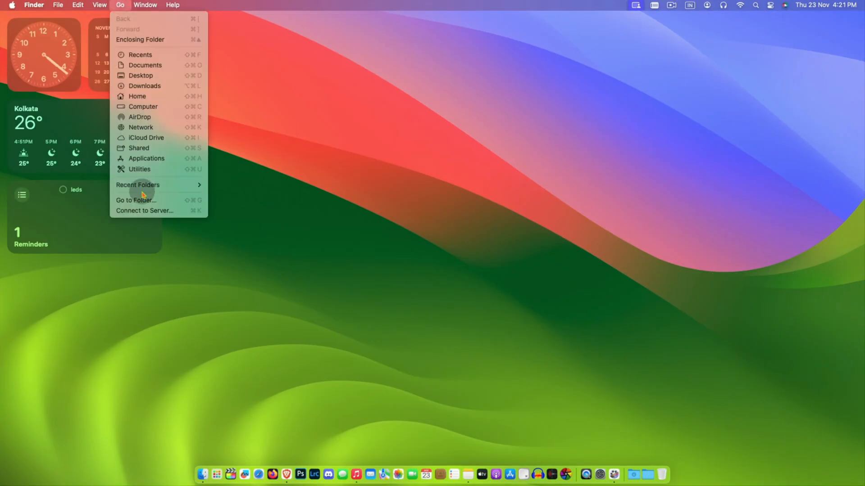
{"action": "left_click", "coordinate": [135, 200]}
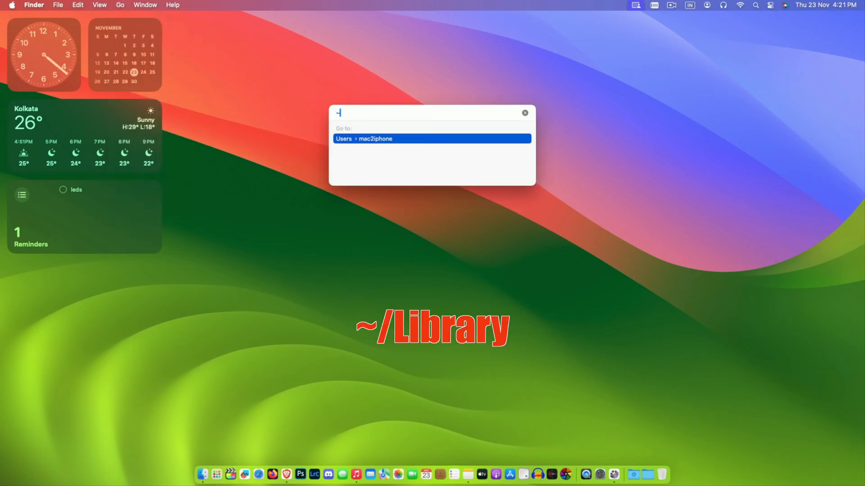
{"action": "type", "text": "~/"}
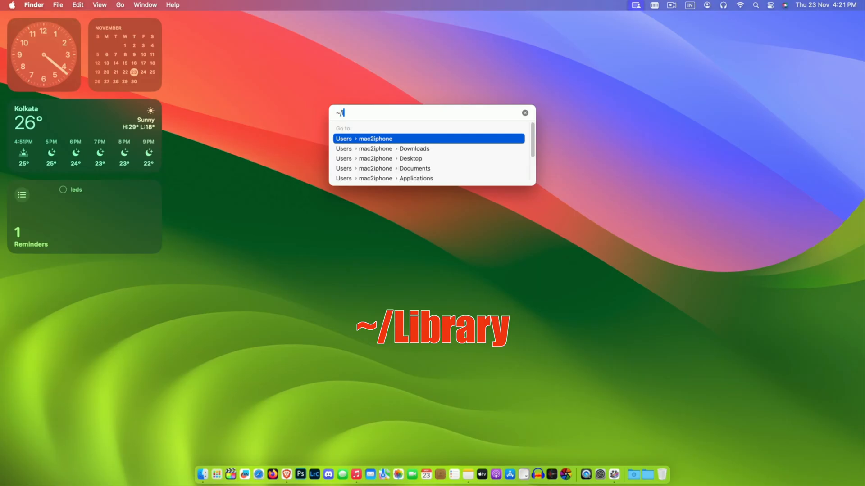
{"action": "type", "text": "library"}
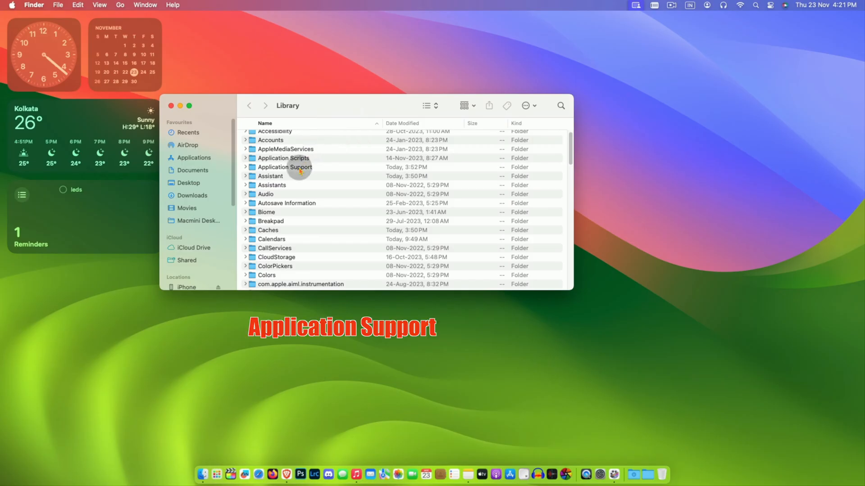
Open Application Support > MobileSync, plus the FCP drive's iPhone Backup folder
{"action": "double_click", "coordinate": [284, 167]}
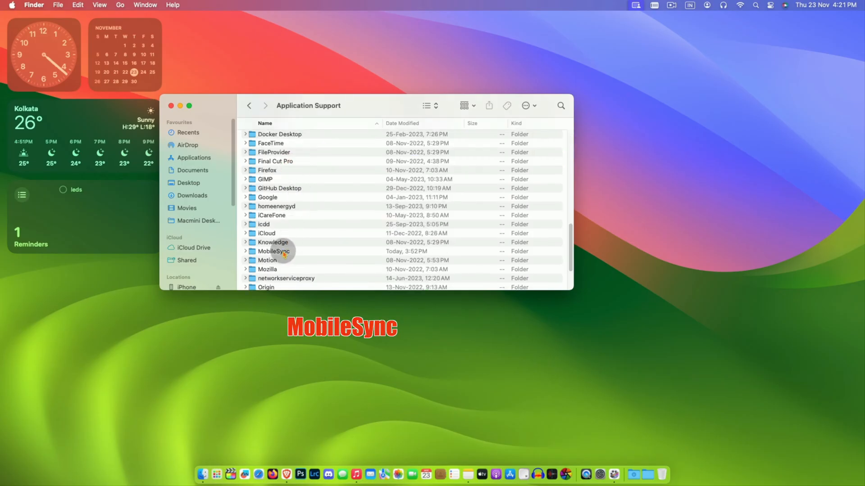
{"action": "left_click", "coordinate": [274, 251]}
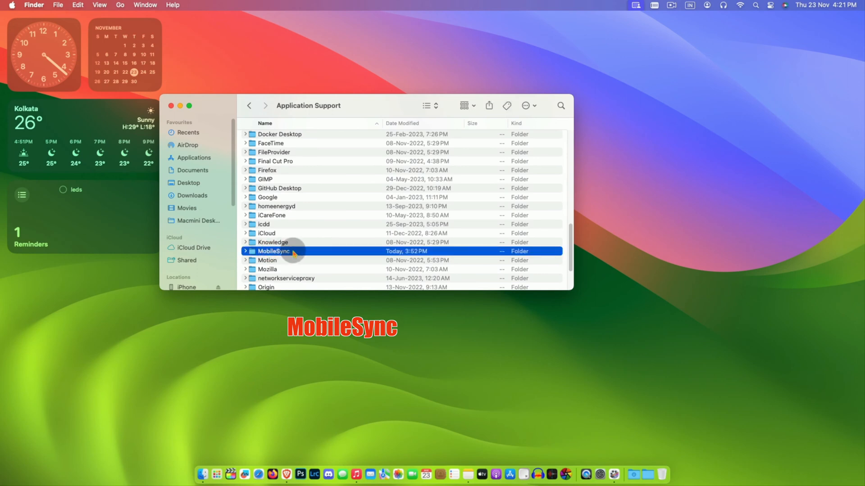
{"action": "double_click", "coordinate": [273, 251]}
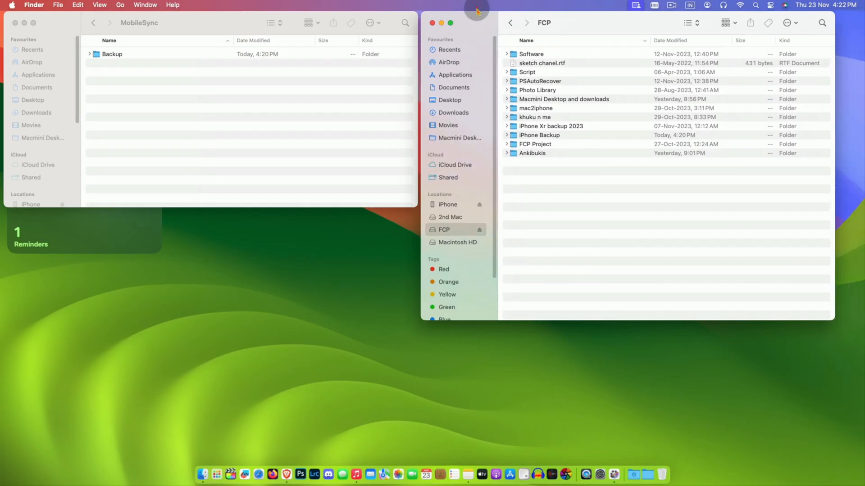
{"action": "double_click", "coordinate": [538, 135]}
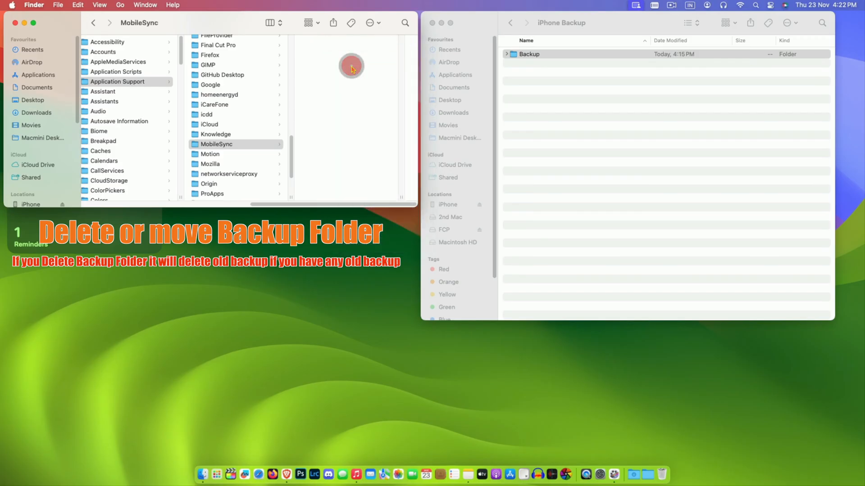
{"action": "right_click", "coordinate": [661, 458]}
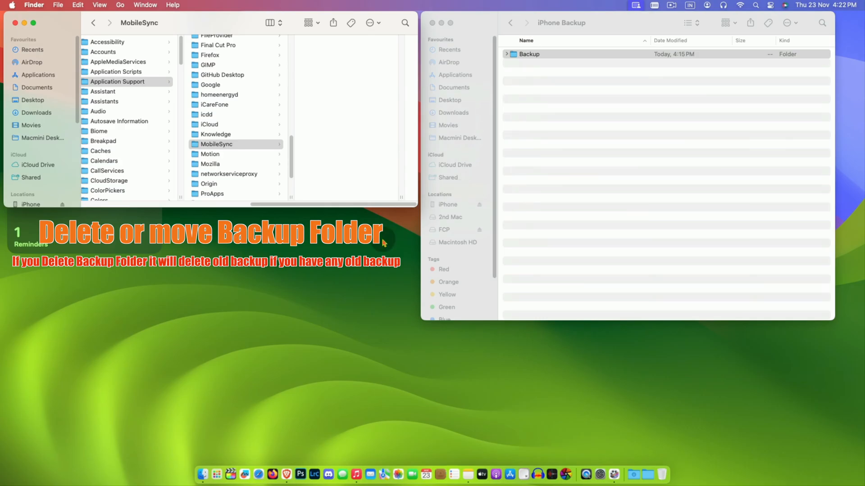
Launch Terminal and run ln -s linking the FCP Backup folder into MobileSync
{"action": "type", "text": "terminal"}
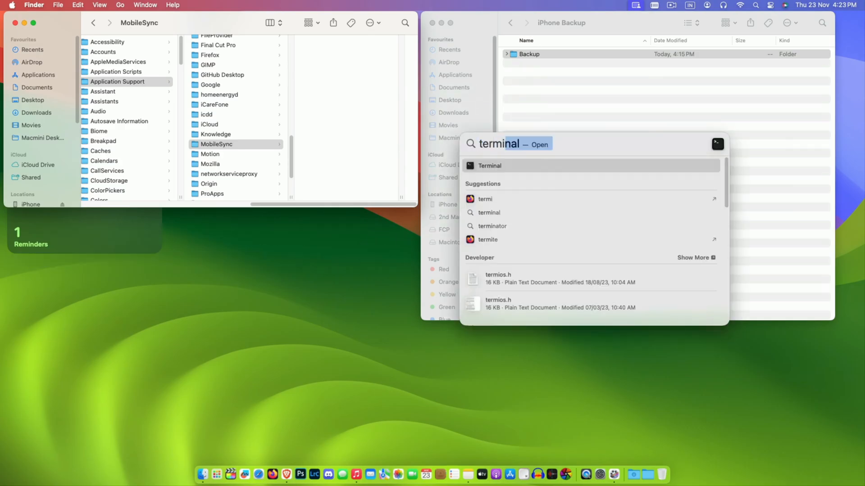
{"action": "key", "text": "Return"}
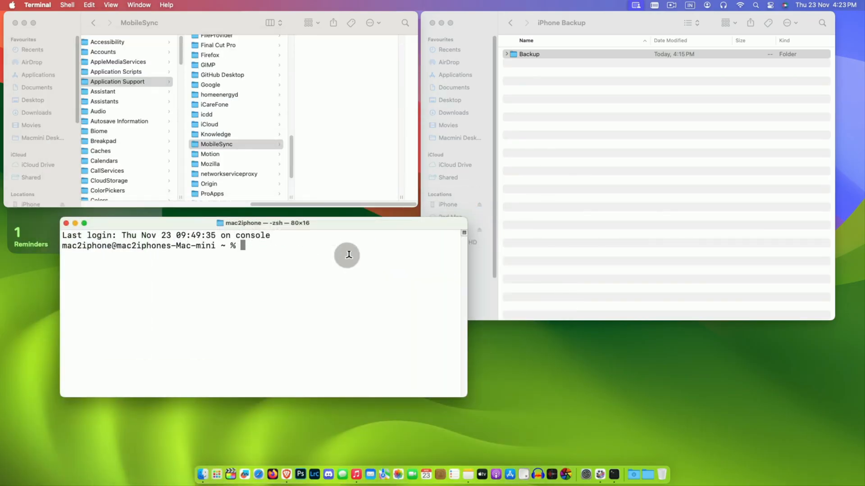
{"action": "type", "text": "ln -"}
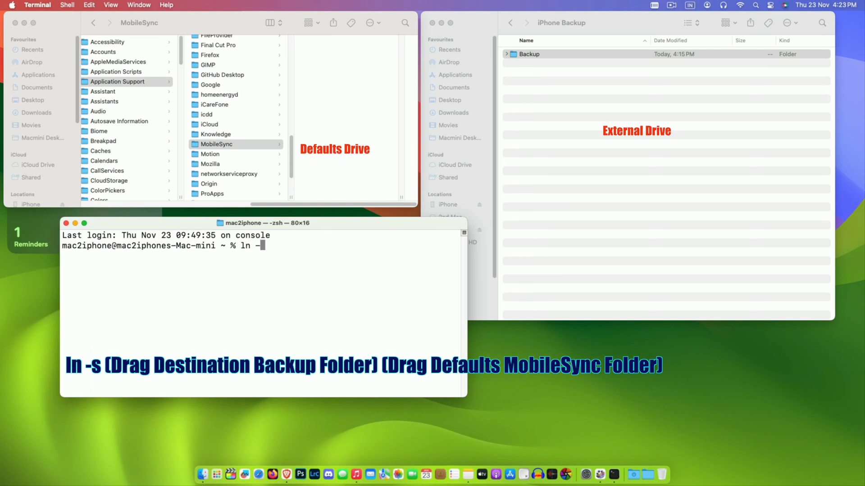
{"action": "type", "text": "s"}
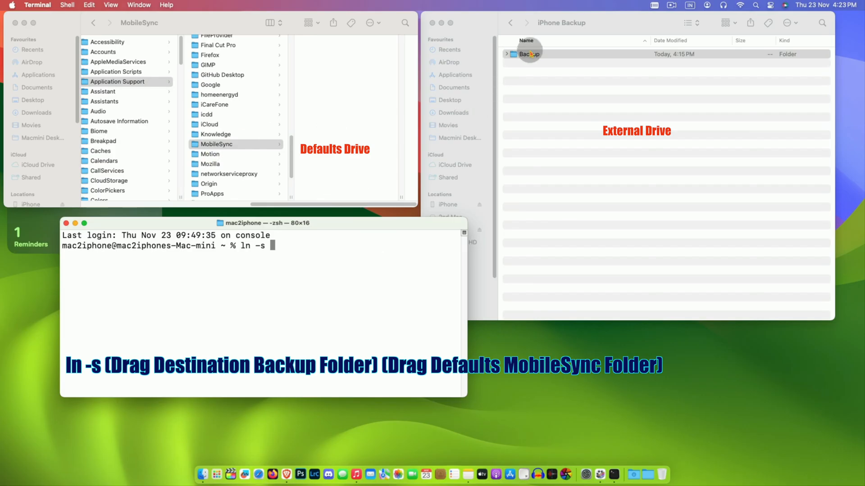
{"action": "left_click_drag", "start_coordinate": [528, 54], "coordinate": [357, 245]}
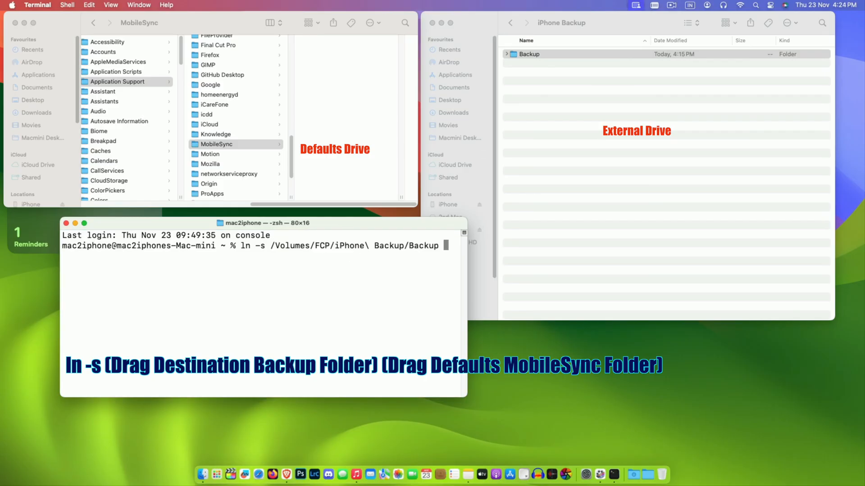
{"action": "mouse_move", "coordinate": [225, 150]}
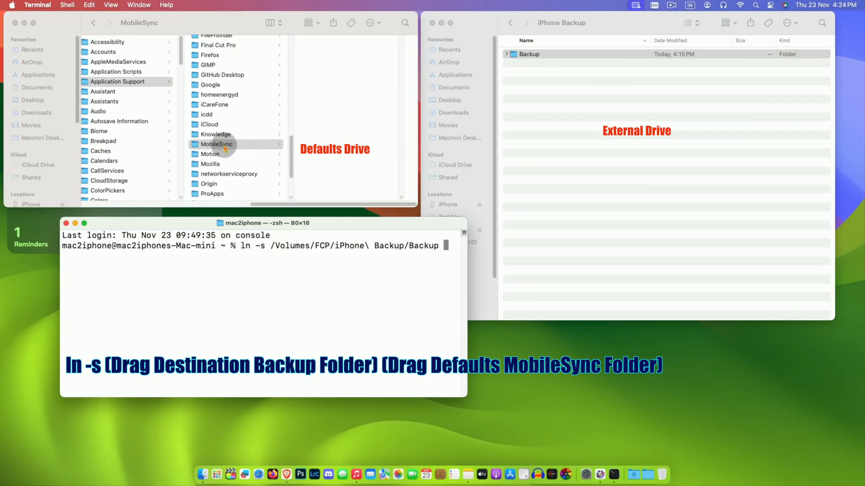
{"action": "left_click_drag", "start_coordinate": [216, 144], "coordinate": [388, 290]}
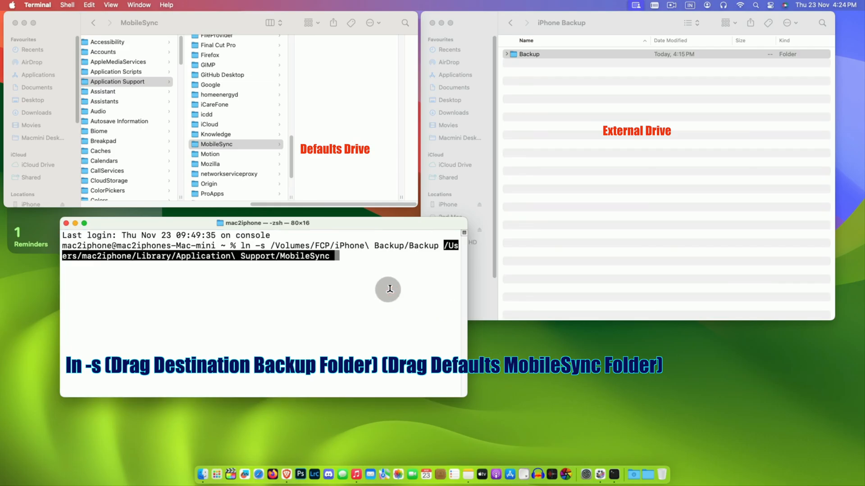
{"action": "key", "text": "Return"}
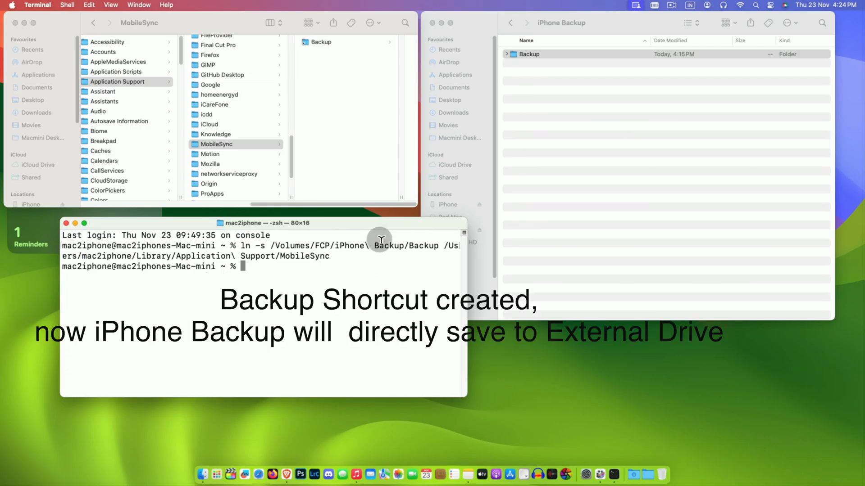
Select the new Backup link in MobileSync and start an iPhone backup
{"action": "left_click", "coordinate": [216, 144]}
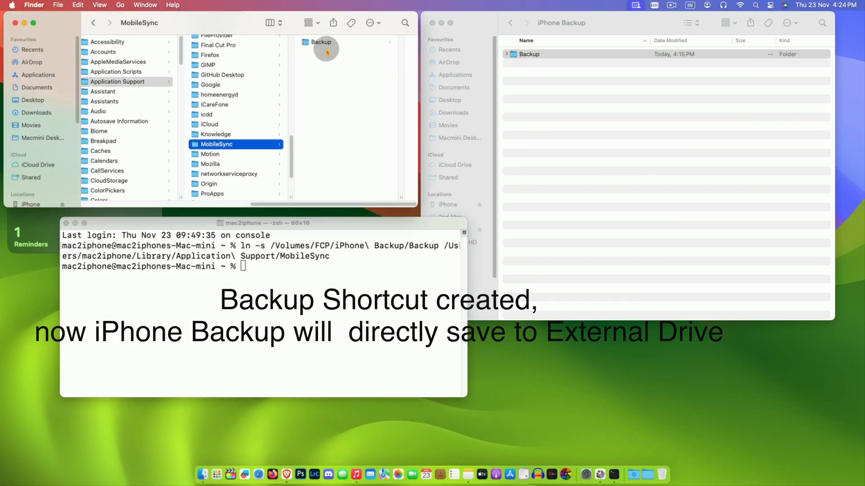
{"action": "left_click", "coordinate": [325, 42]}
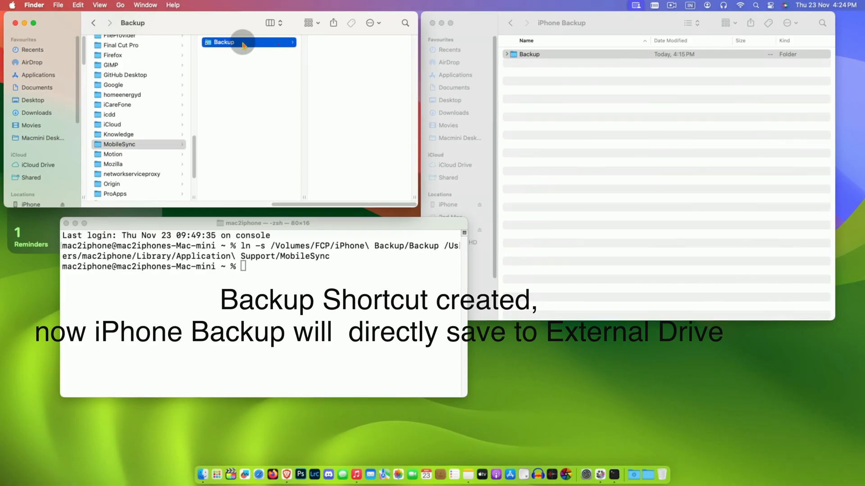
{"action": "left_click", "coordinate": [528, 54]}
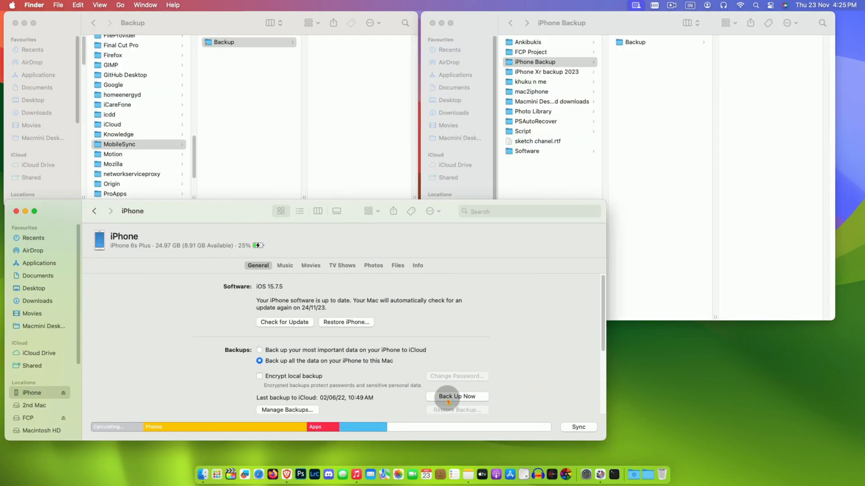
{"action": "left_click", "coordinate": [456, 396]}
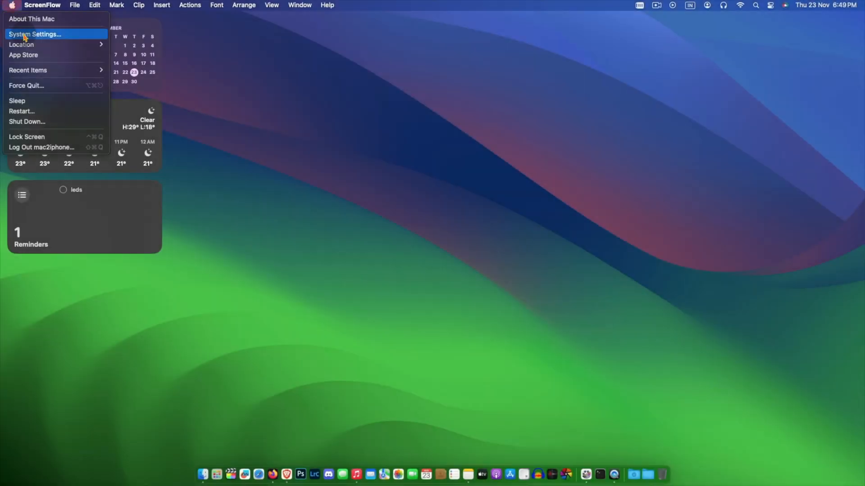
Enable Full Disk Access for Terminal under Privacy & Security, authorising with the password
{"action": "left_click", "coordinate": [35, 34]}
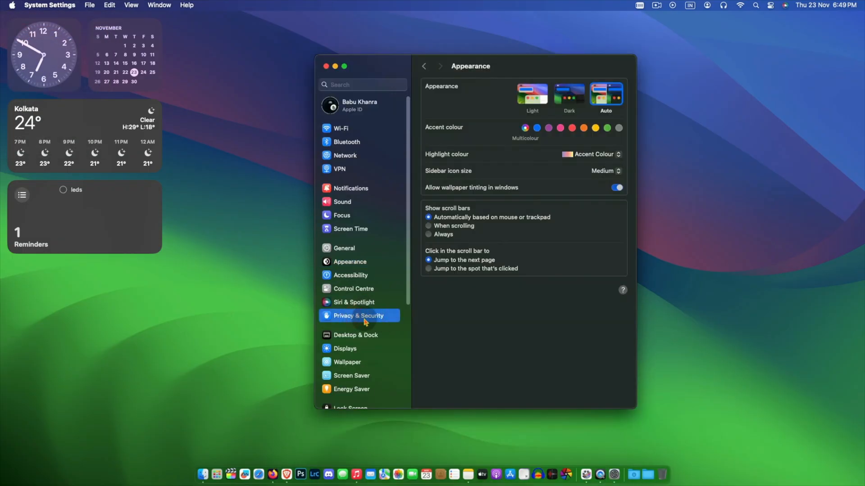
{"action": "left_click", "coordinate": [358, 315]}
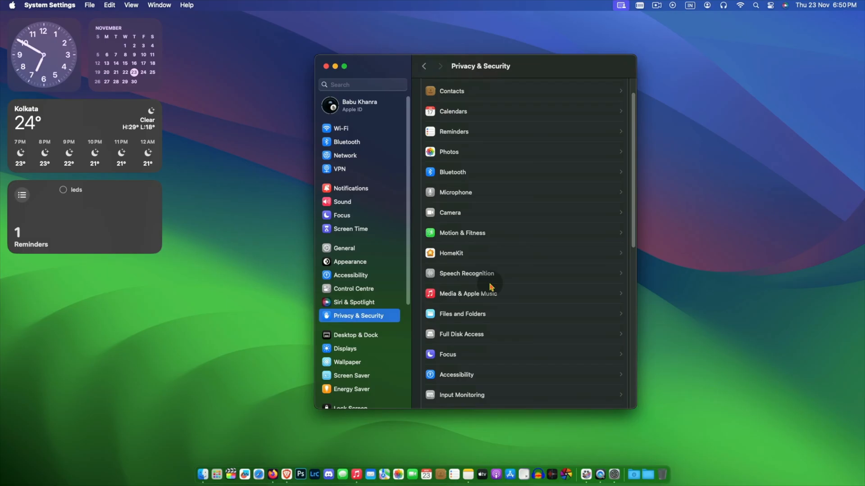
{"action": "scroll", "scroll_direction": "down", "scroll_amount": 3}
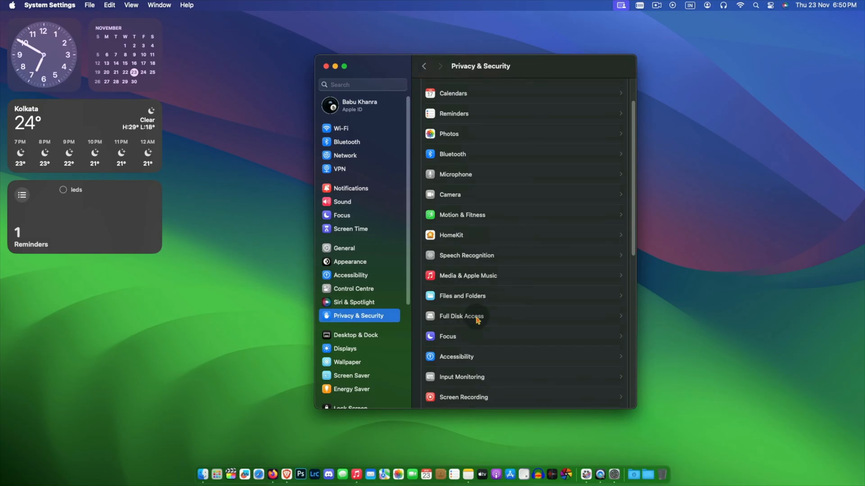
{"action": "left_click", "coordinate": [461, 316]}
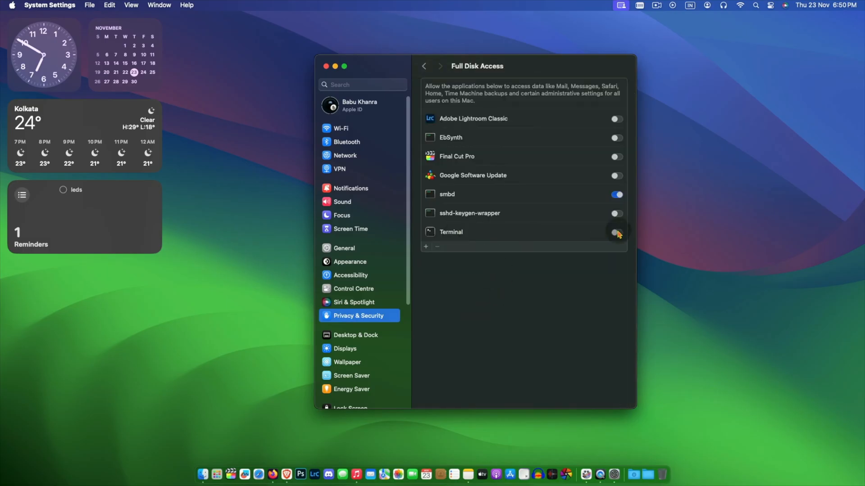
{"action": "left_click", "coordinate": [616, 232]}
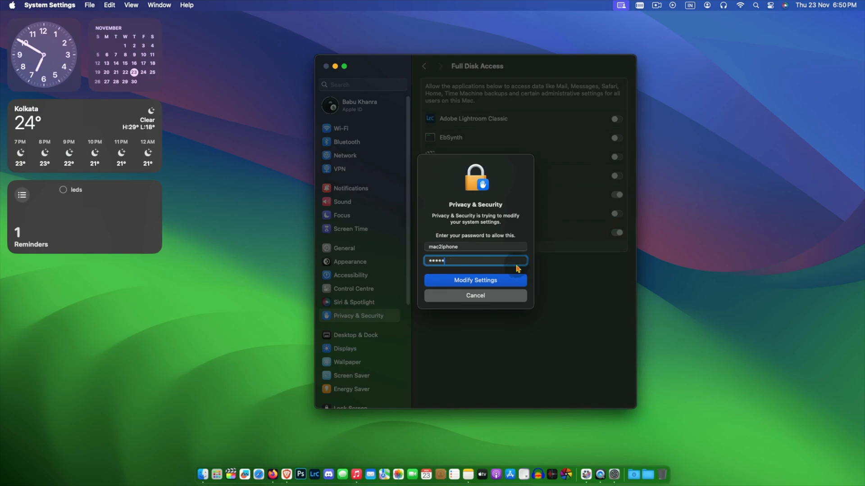
{"action": "left_click", "coordinate": [474, 280]}
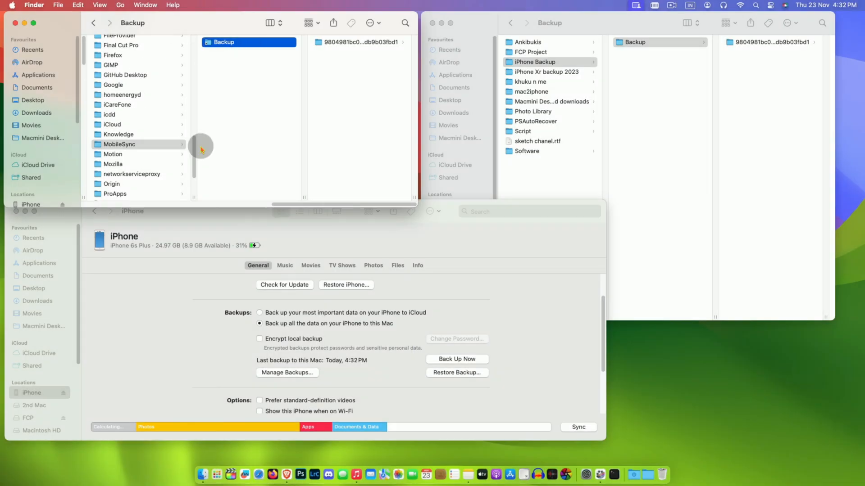
{"action": "mouse_move", "coordinate": [74, 72]}
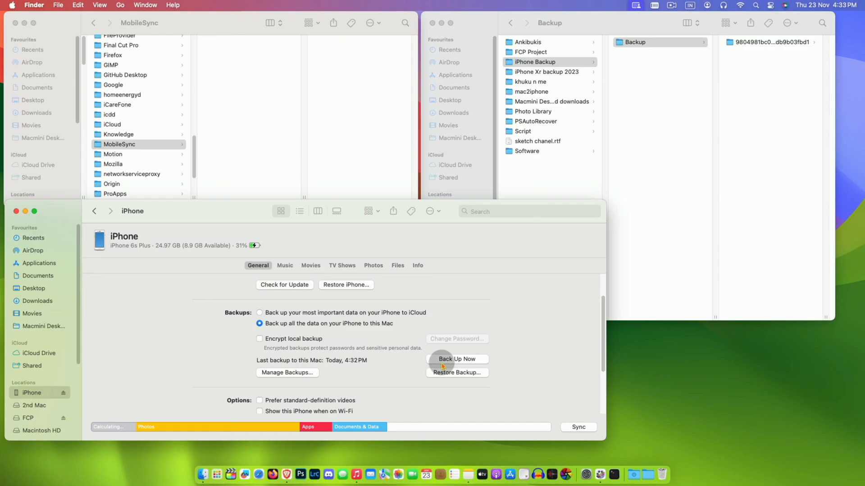
Run a new iPhone backup and open MobileSync's Backup link to view its contents
{"action": "left_click", "coordinate": [456, 359]}
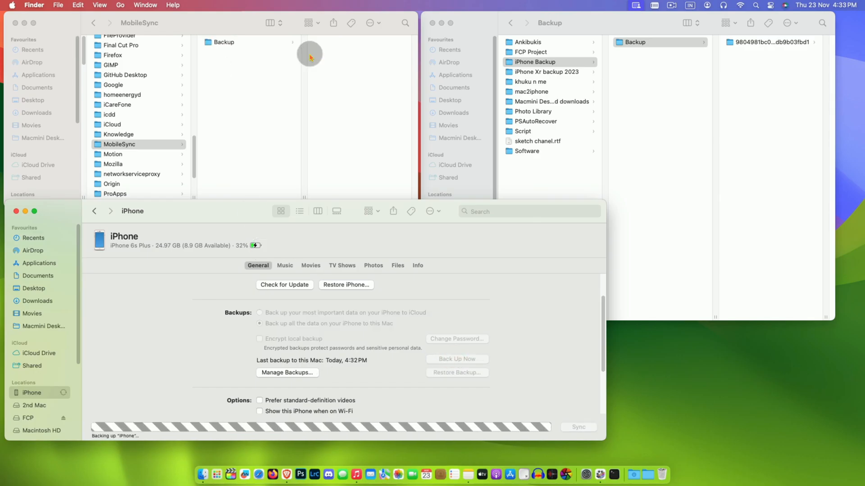
{"action": "double_click", "coordinate": [223, 41]}
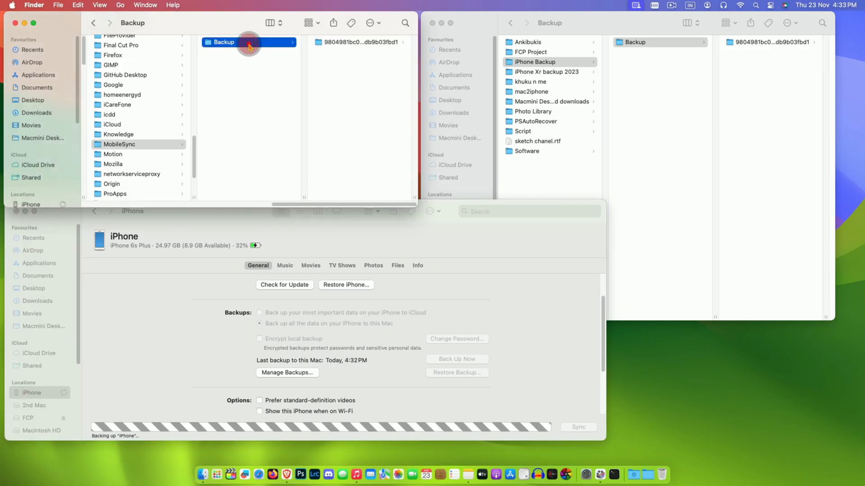
{"action": "mouse_move", "coordinate": [335, 233]}
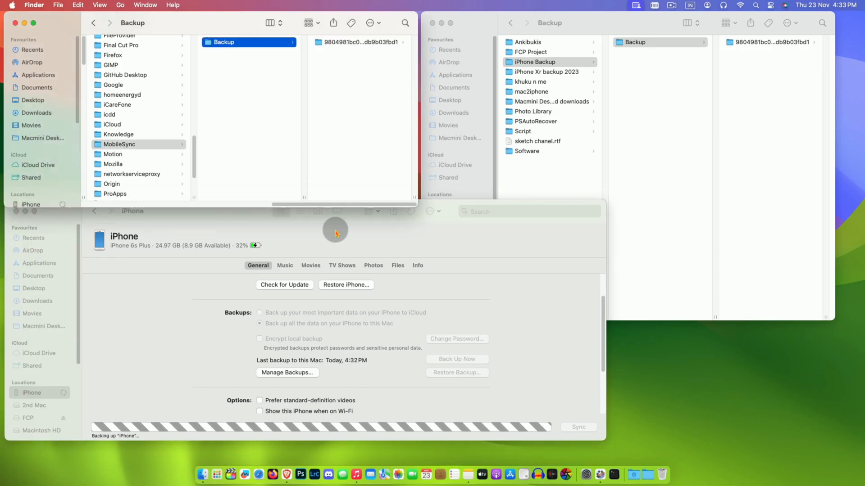